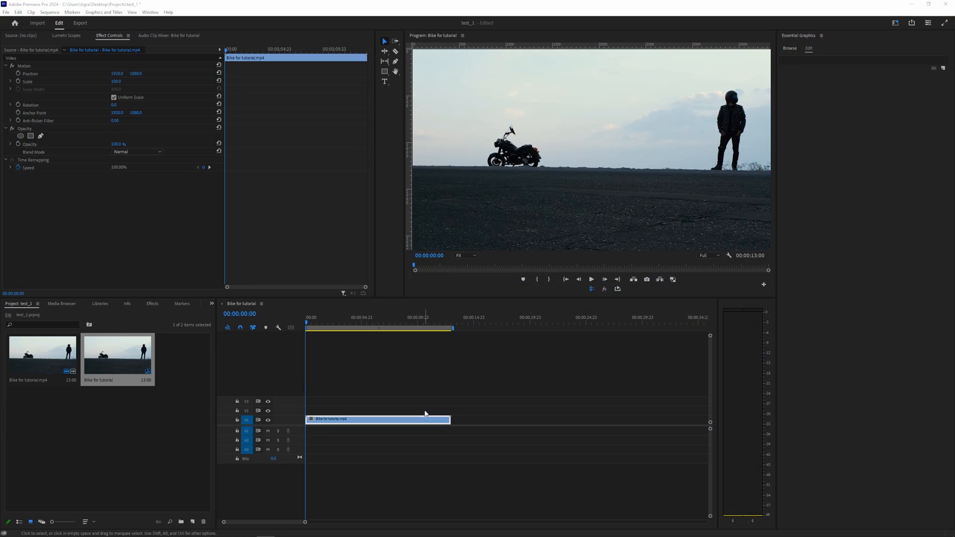
mouse_move(403, 410)
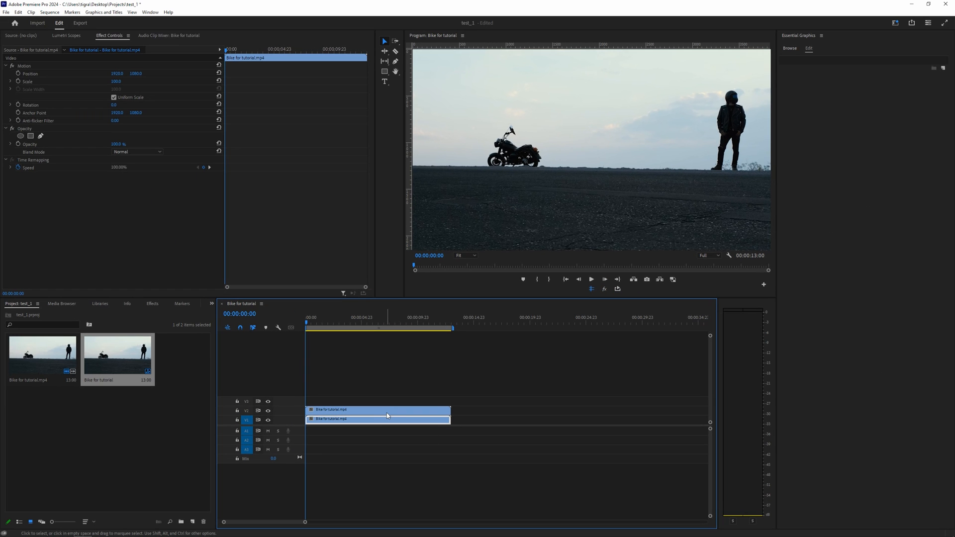
mouse_move(382, 412)
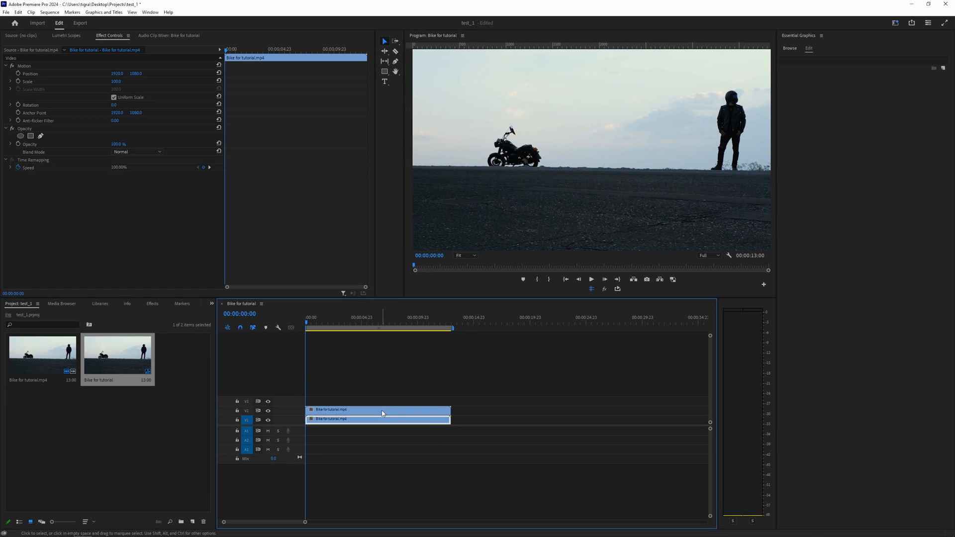
- Replace the duplicated bike clip on V2 with a linked After Effects composition
right_click(380, 409)
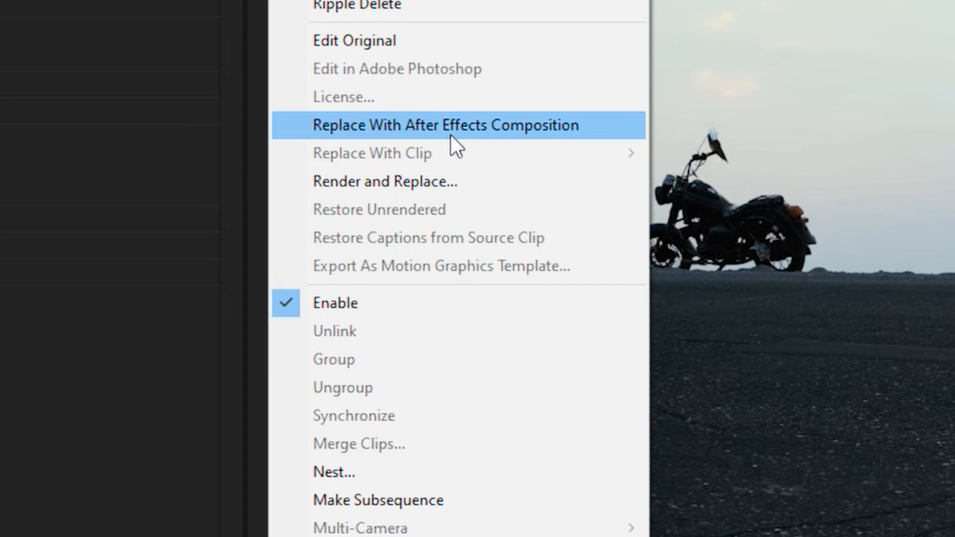
left_click(443, 125)
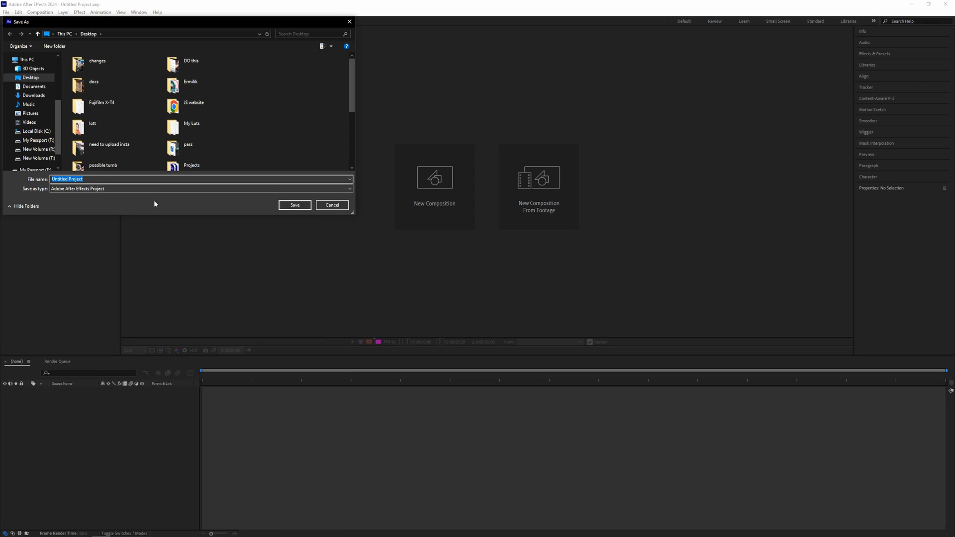
mouse_move(156, 201)
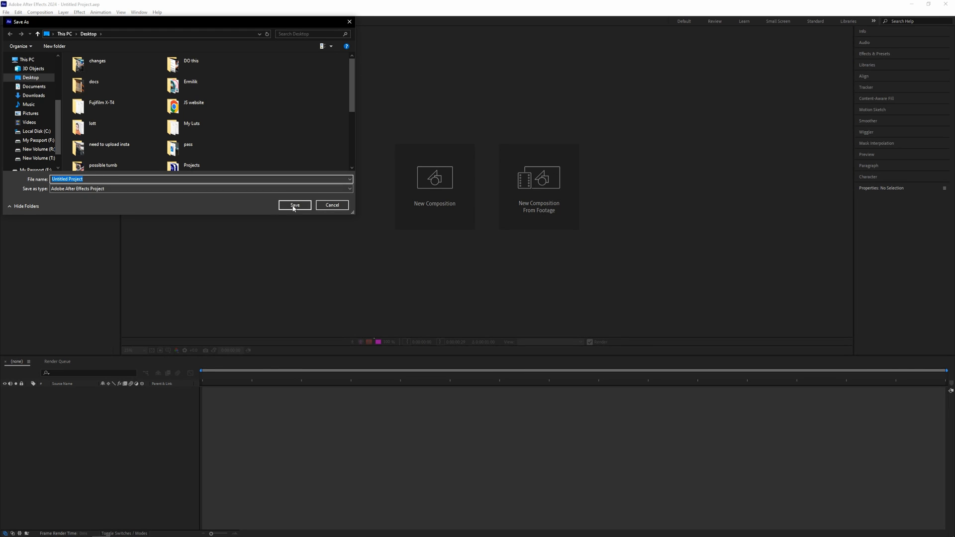
- Save the new After Effects project and open the Bike for tutorial.mp4 layer viewer
left_click(295, 204)
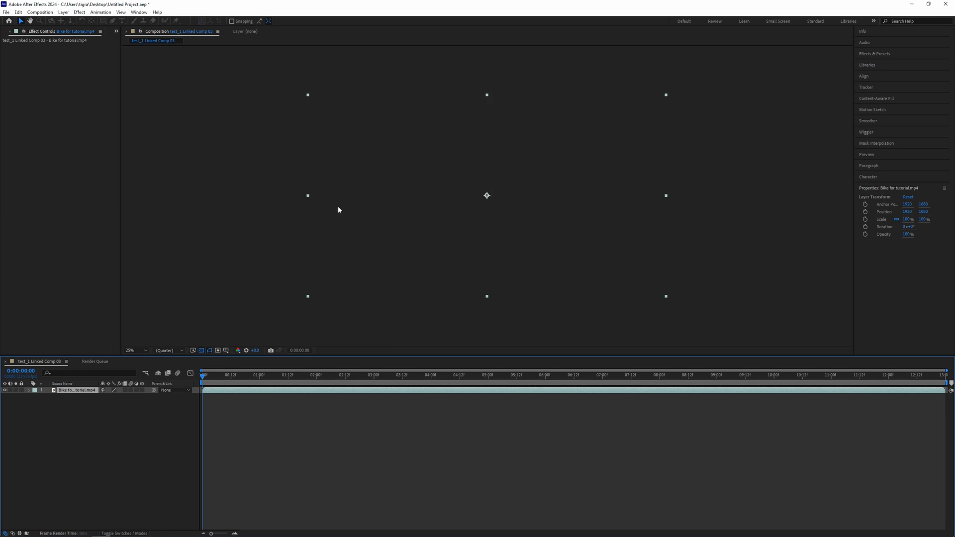
left_click(6, 390)
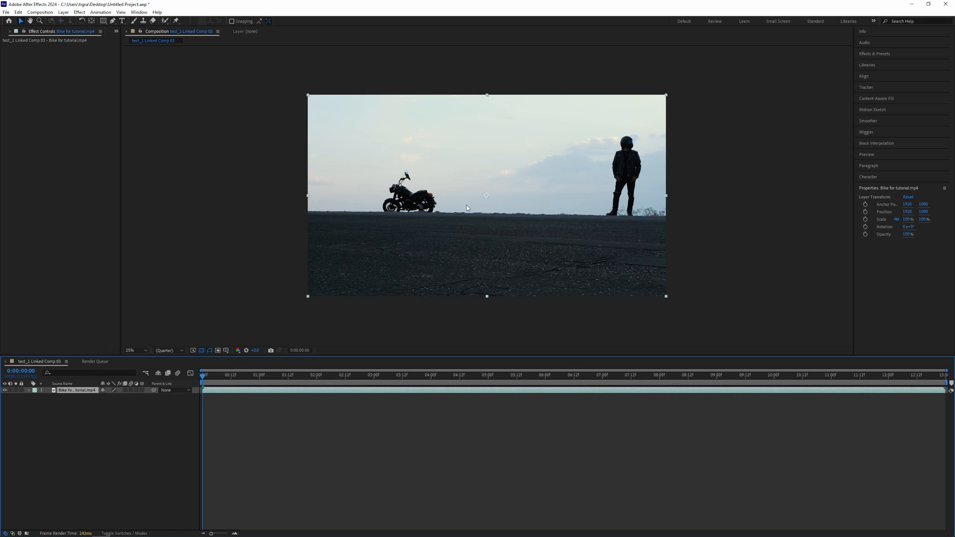
mouse_move(456, 204)
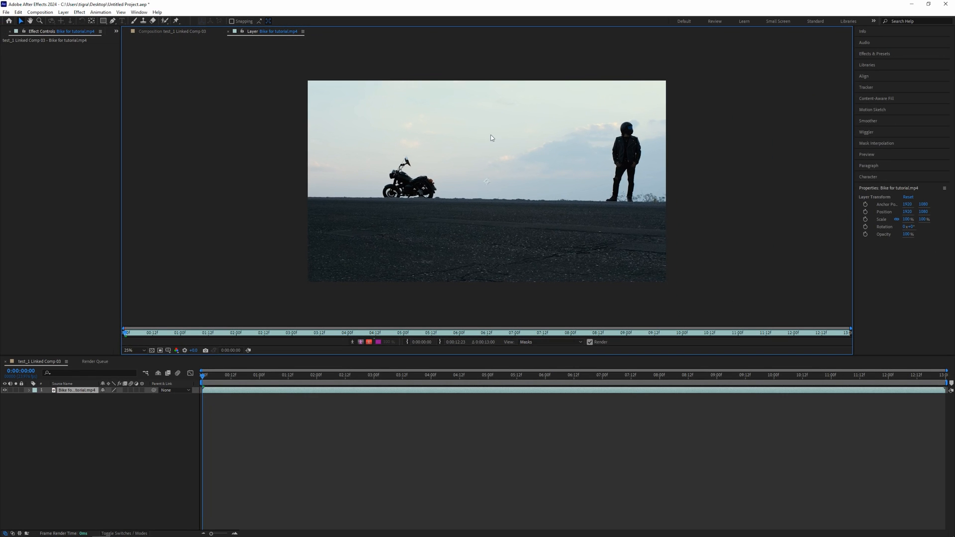
mouse_move(172, 21)
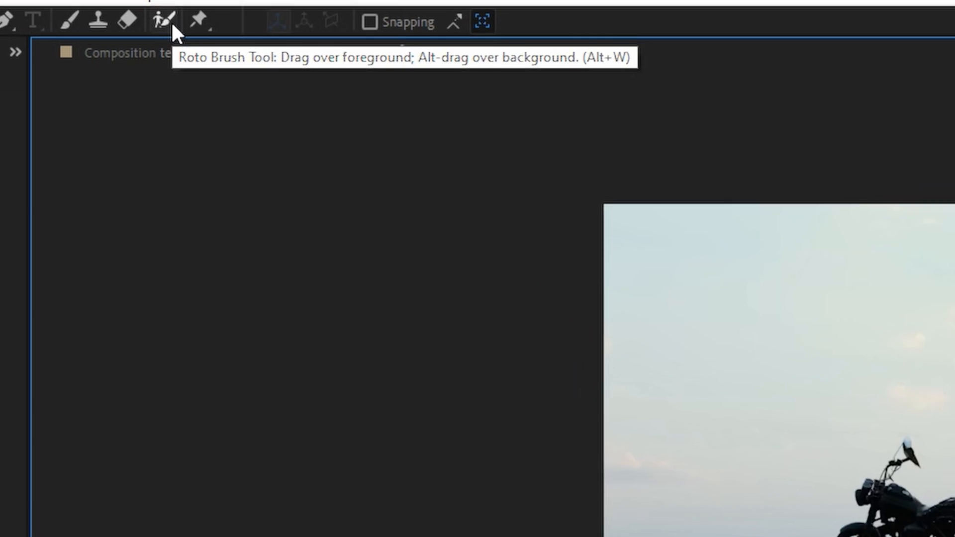
- Paint Roto Brush strokes over the standing rider on the first frame
left_click(162, 21)
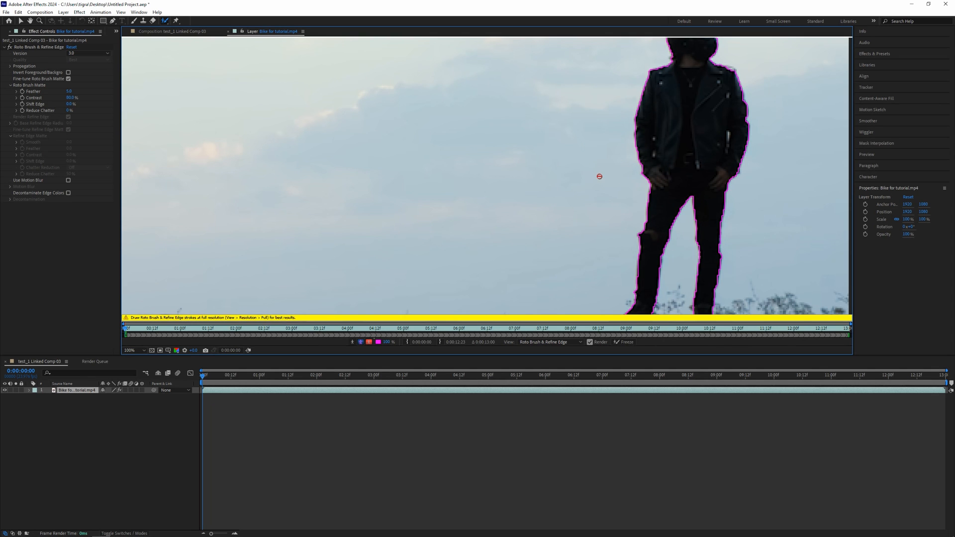
mouse_move(620, 247)
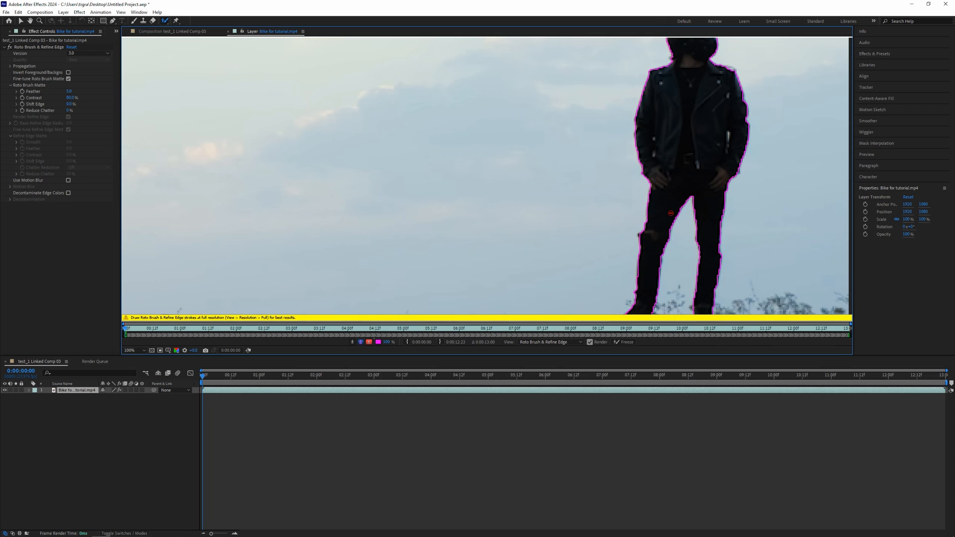
left_click(128, 350)
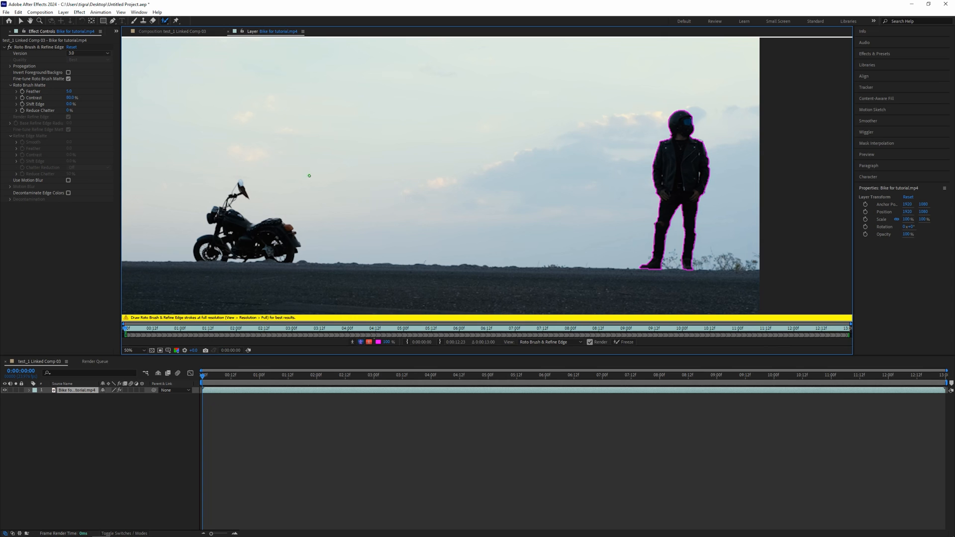
- Keep Roto Brush & Refine Edge at version 3.0 and start propagating the rider selection
left_click(87, 54)
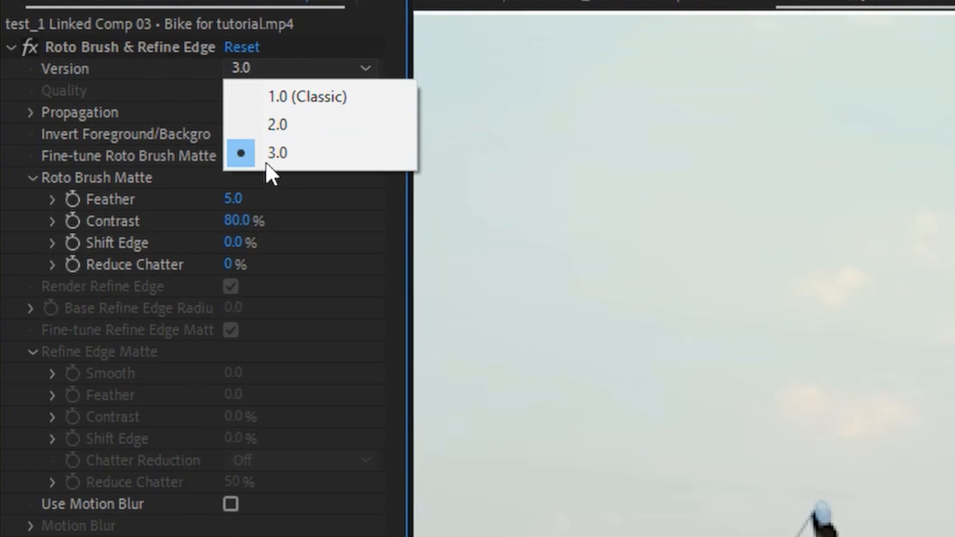
mouse_move(599, 113)
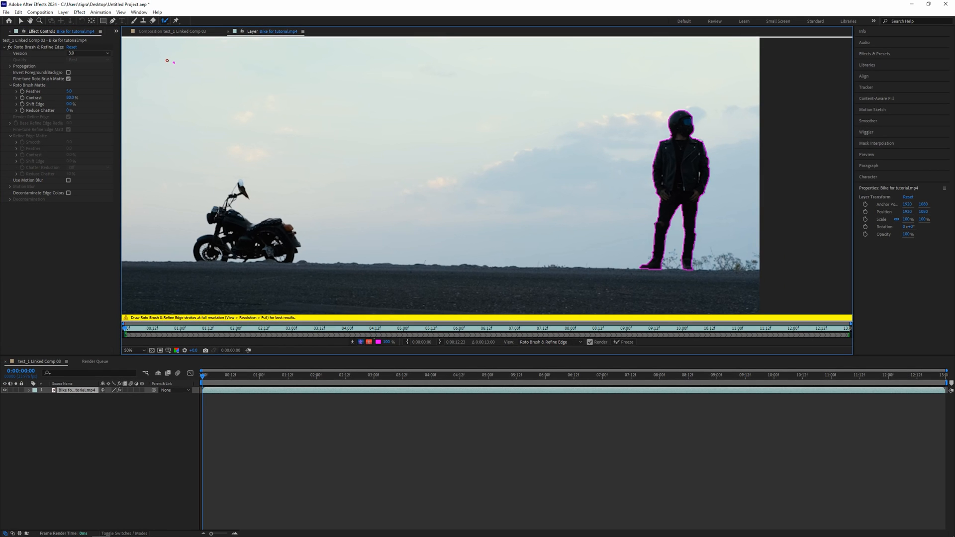
left_click_drag(168, 60, 179, 65)
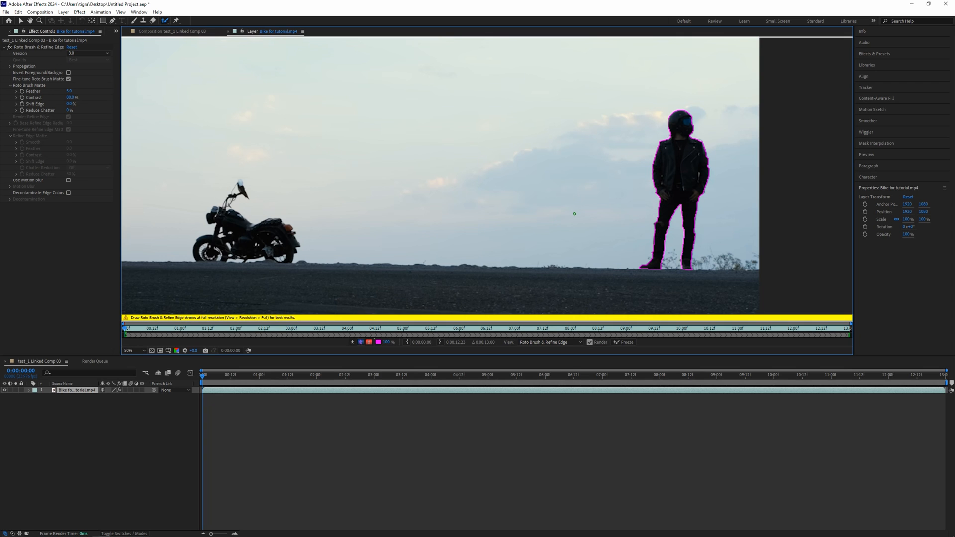
mouse_move(423, 248)
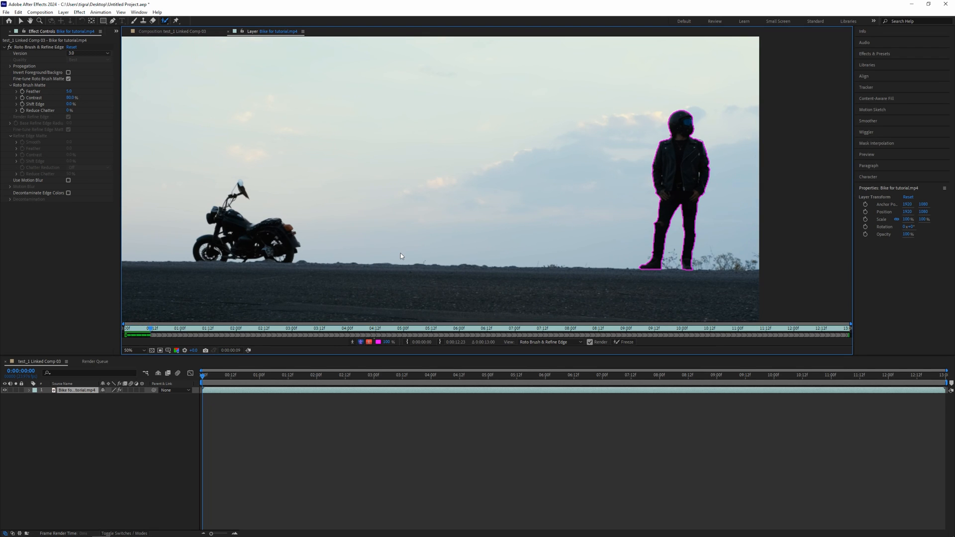
- Extend the rider's magenta roto outline across the clip as he walks to the bike
left_click(202, 327)
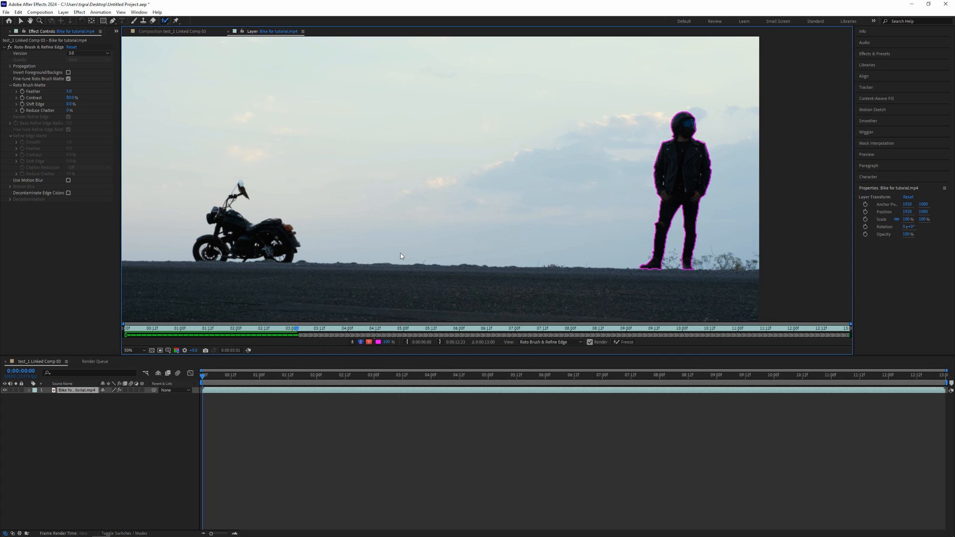
left_click(343, 328)
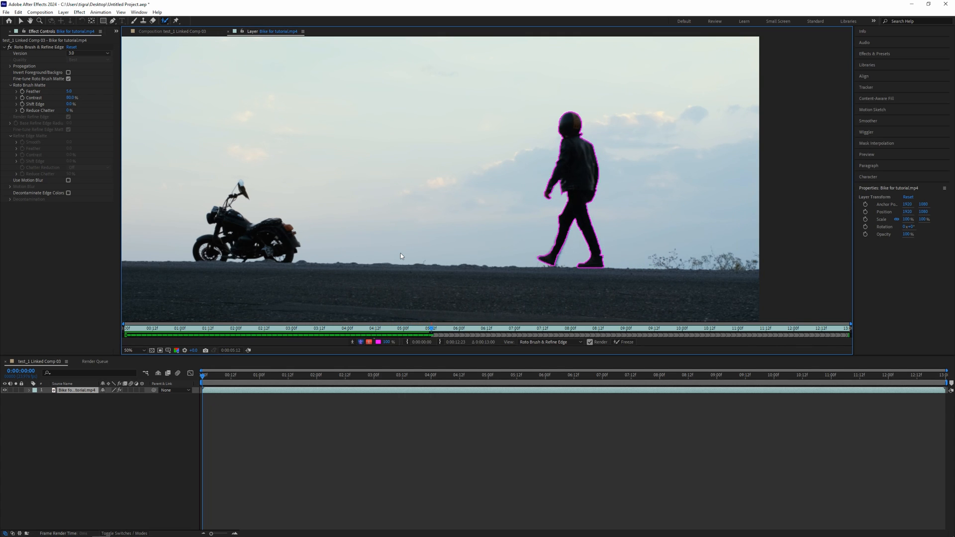
left_click(484, 328)
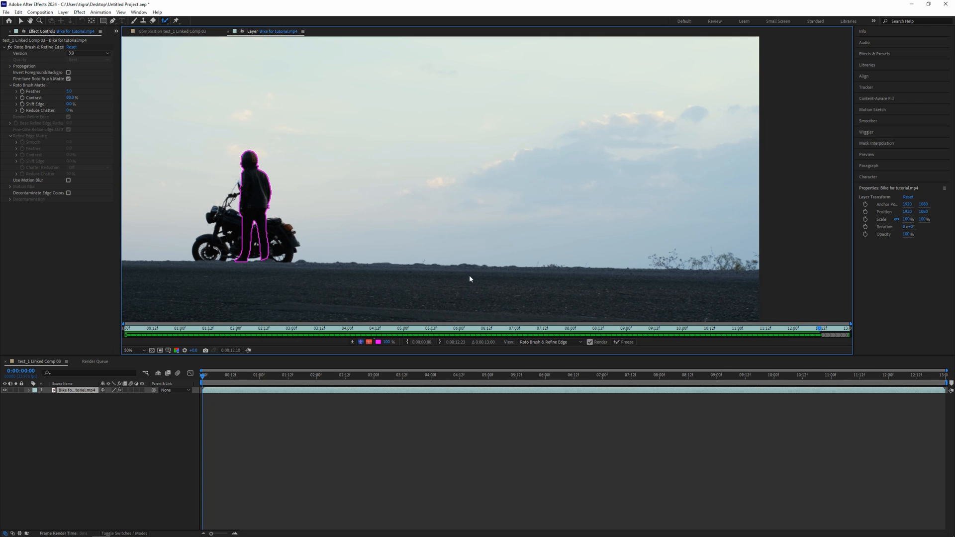
- Freeze the rider's roto matte and switch back to Premiere Pro
left_click(623, 341)
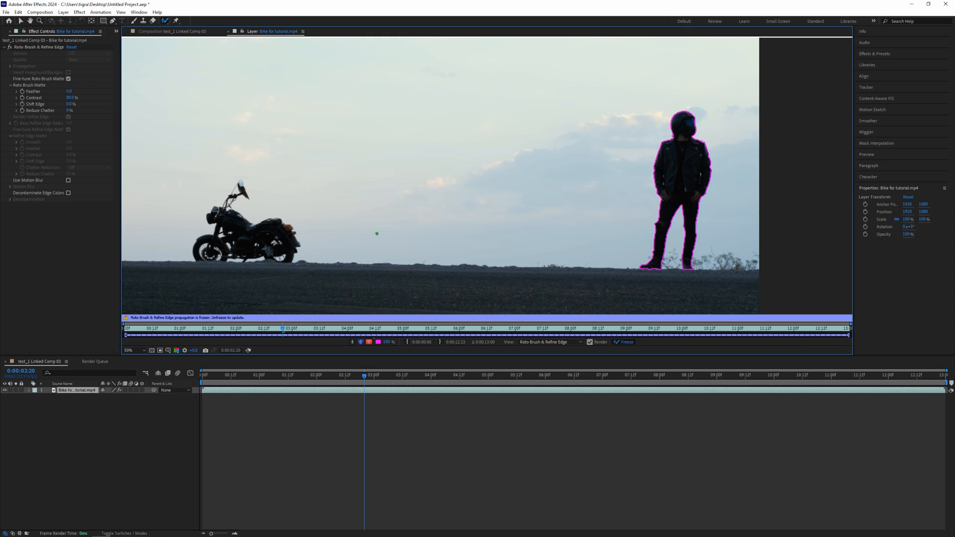
left_click(82, 528)
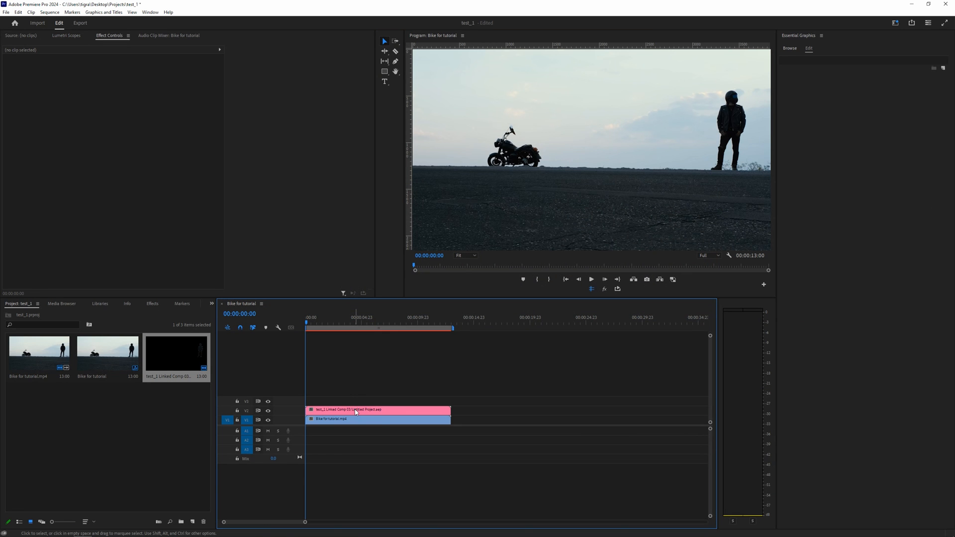
- Drag the linked rider comp clip from V2 up to V3
left_click(377, 409)
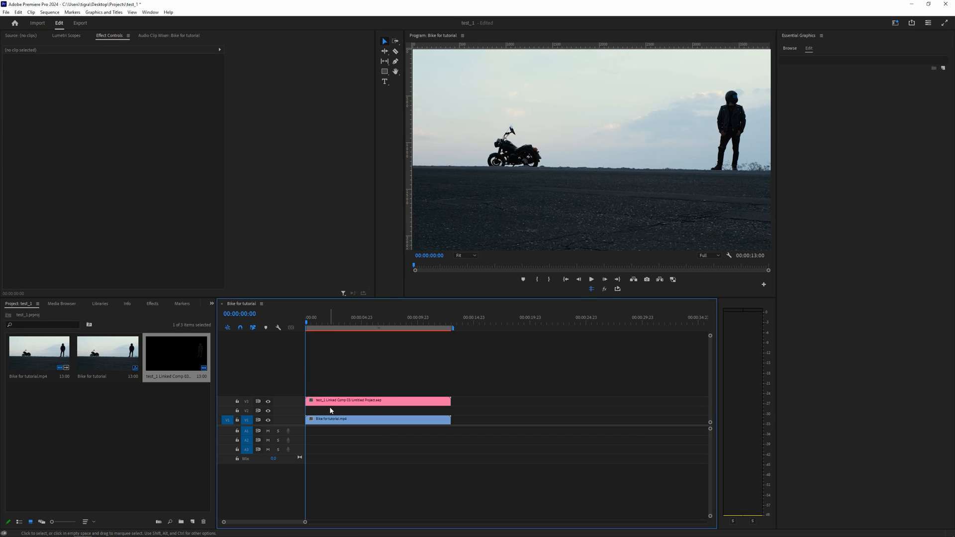
mouse_move(298, 385)
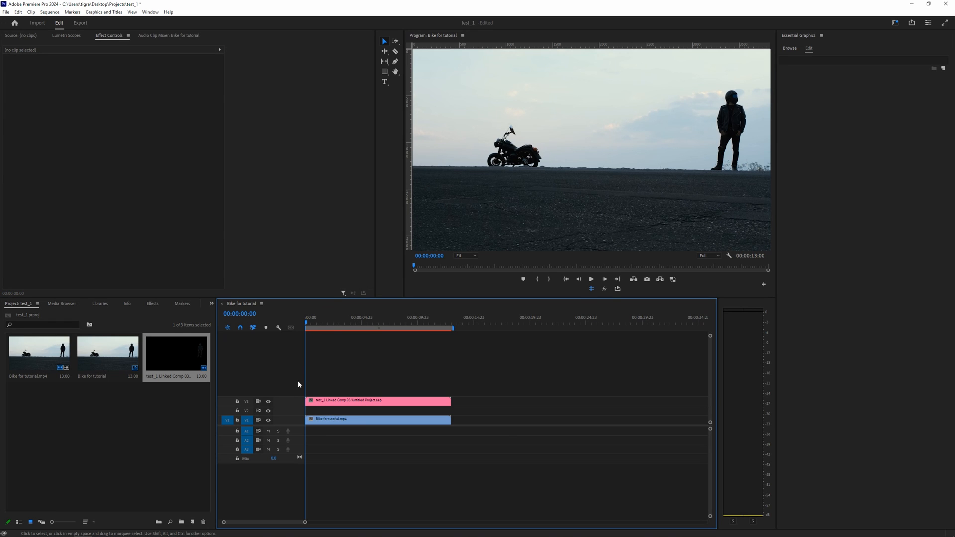
left_click(266, 420)
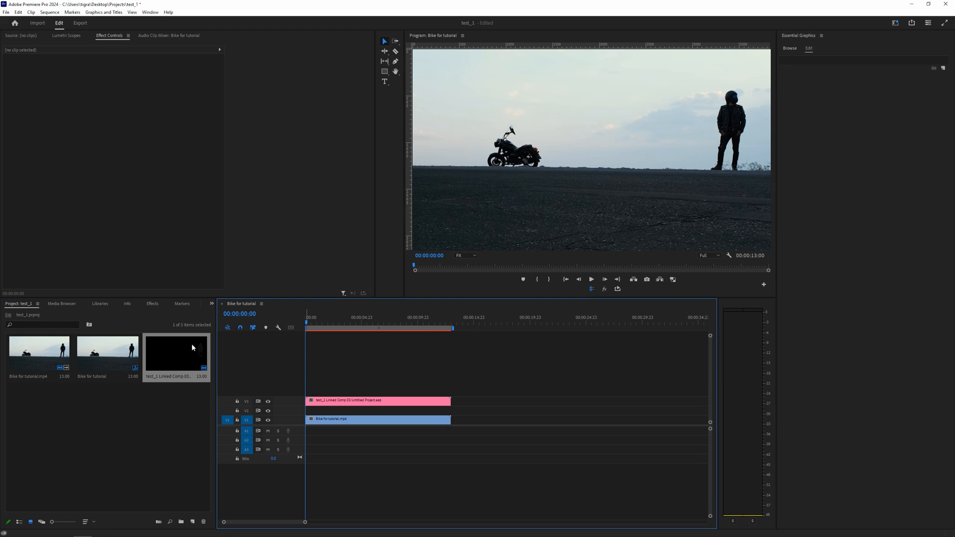
mouse_move(384, 86)
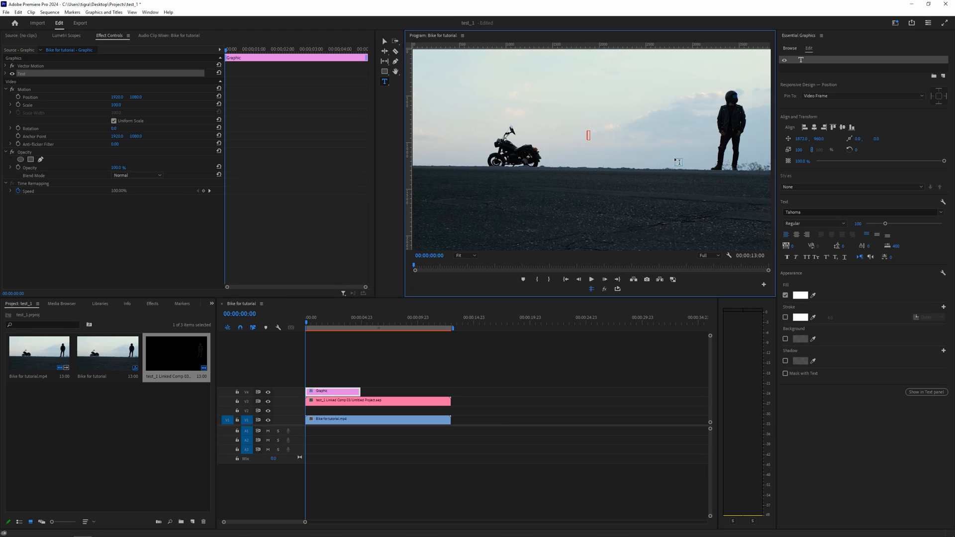
- Type 'BIKER' and set its font to Gotham Ultra Italic at size 400
type("BIKE")
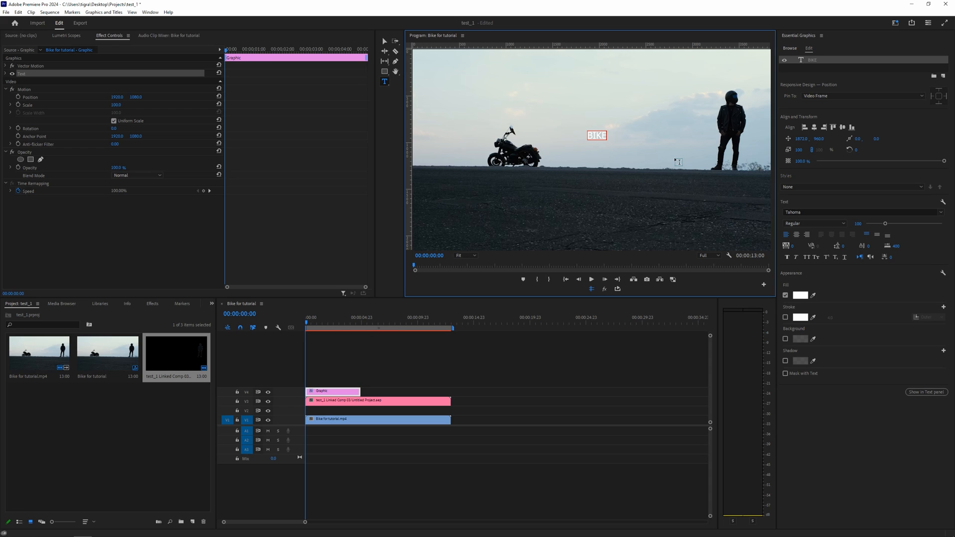
type("R")
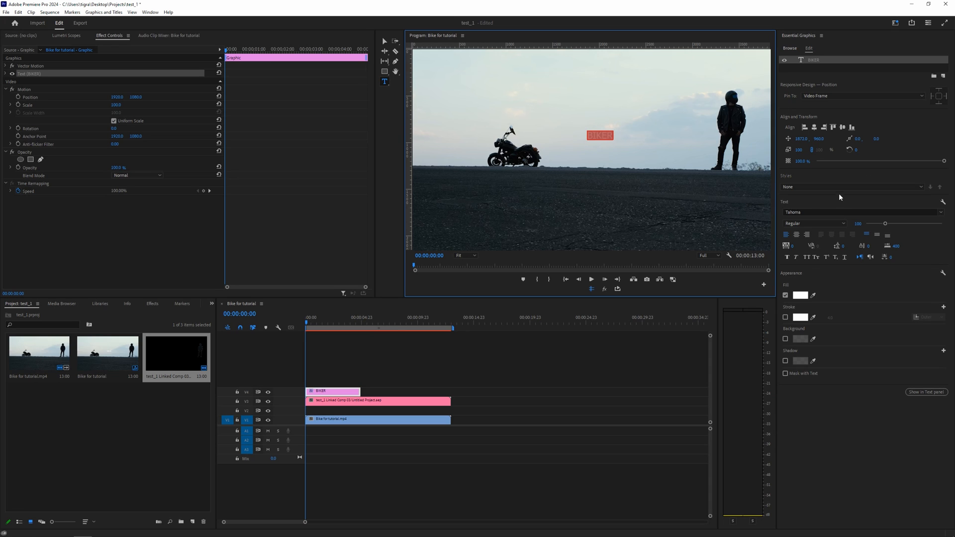
left_click(859, 212)
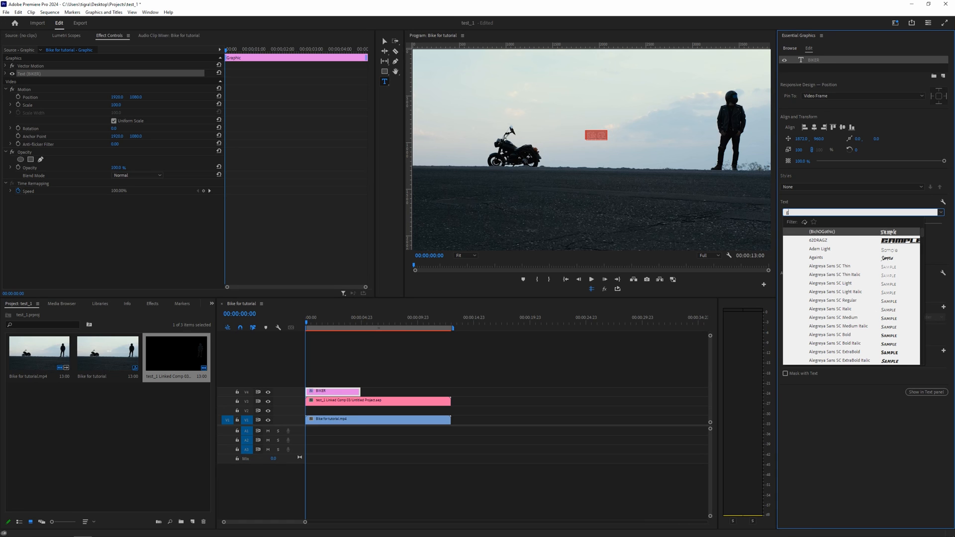
type("otham Ultra")
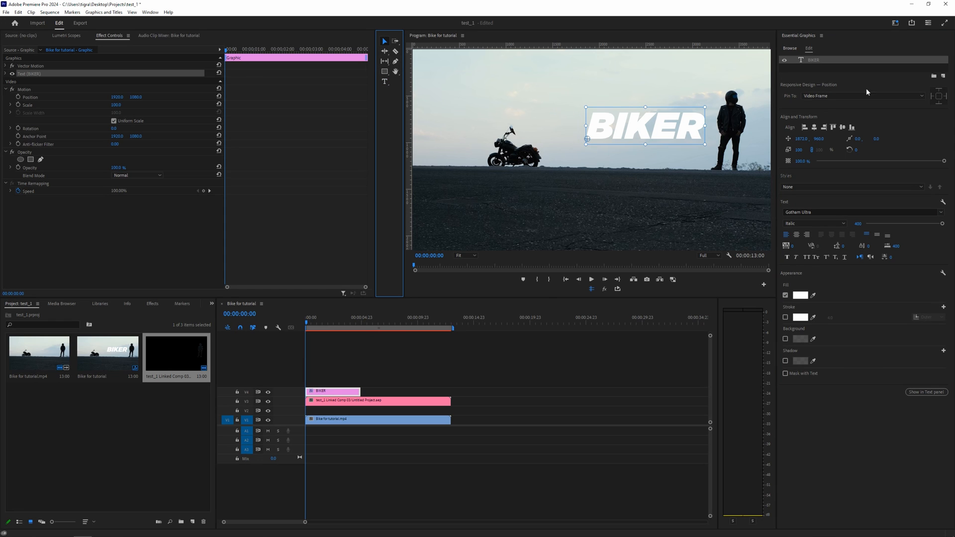
mouse_move(841, 161)
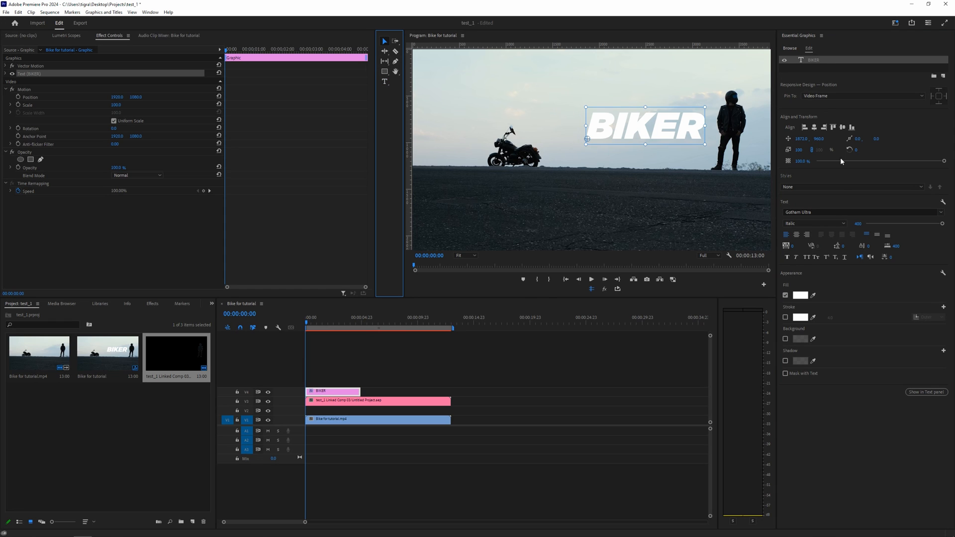
left_click(149, 11)
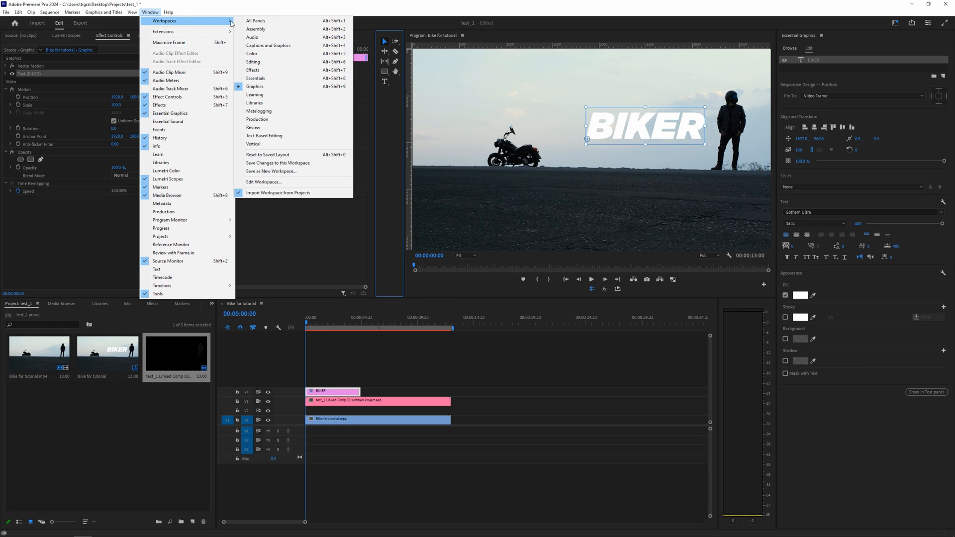
mouse_move(516, 26)
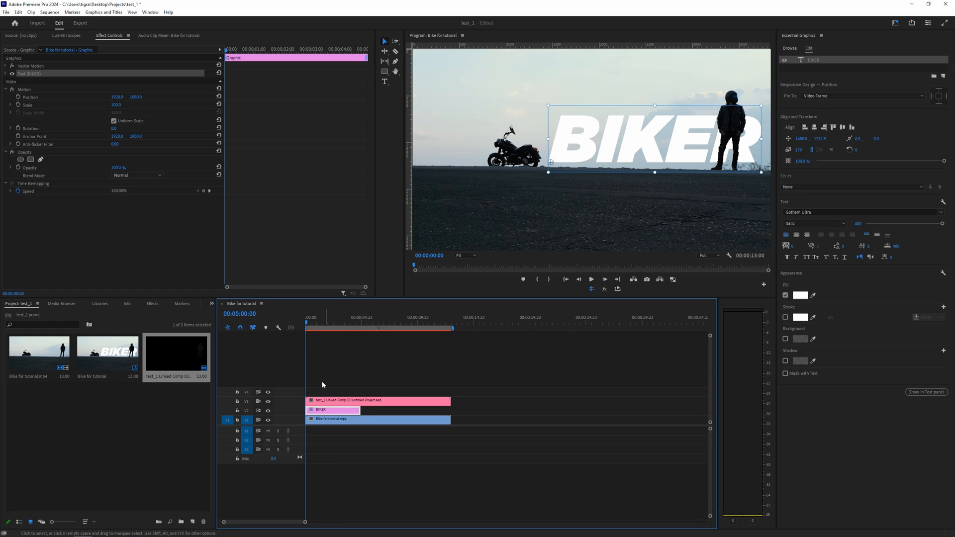
mouse_move(372, 407)
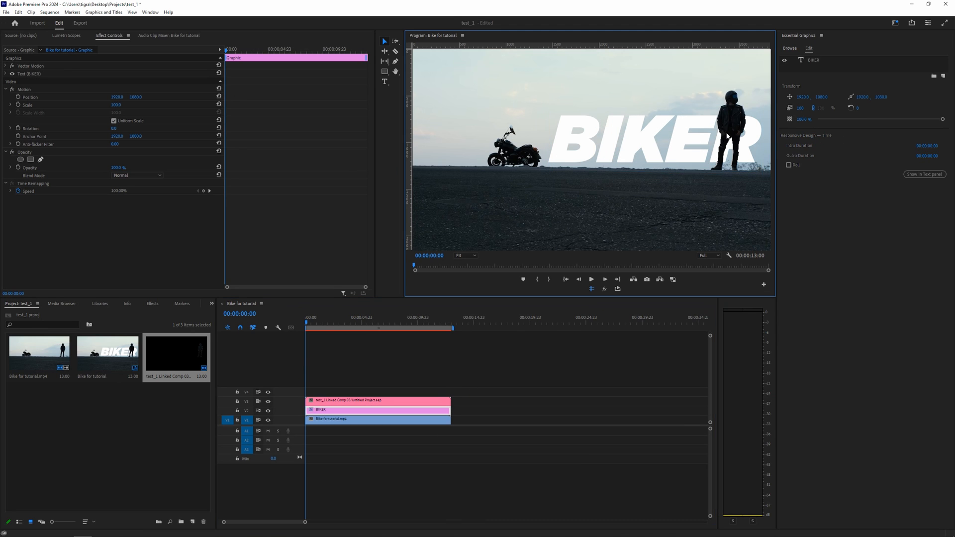
mouse_move(670, 148)
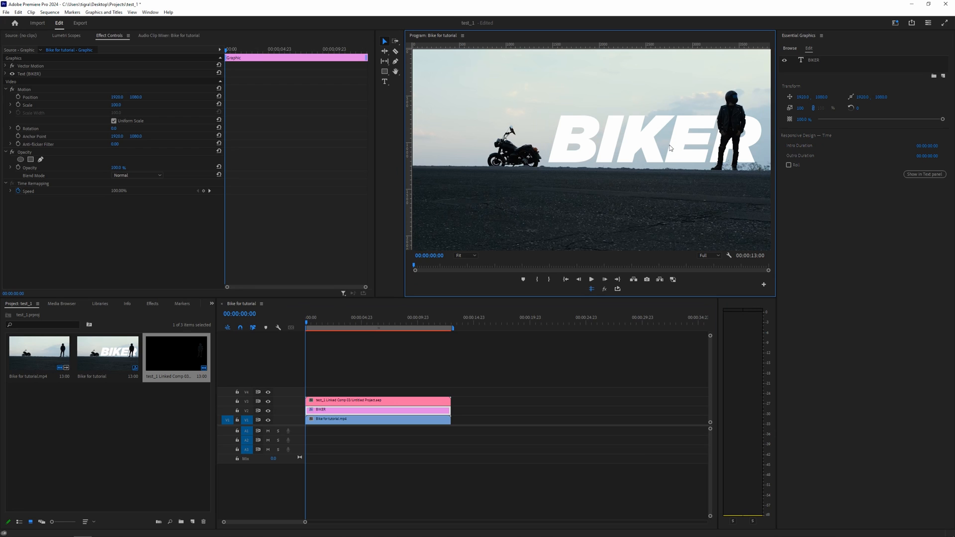
mouse_move(702, 139)
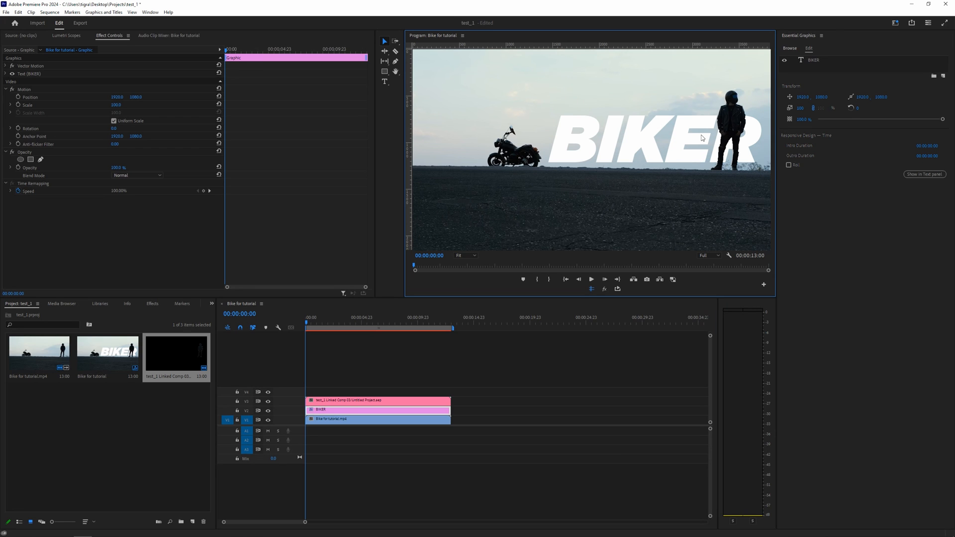
mouse_move(568, 258)
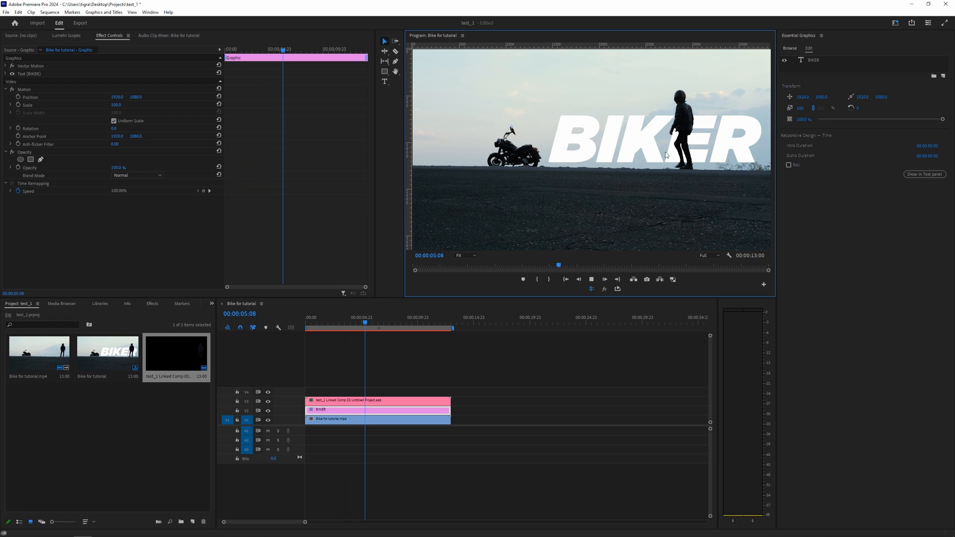
- Preview playback with the rider walking in front of the BIKER lettering
left_click(372, 317)
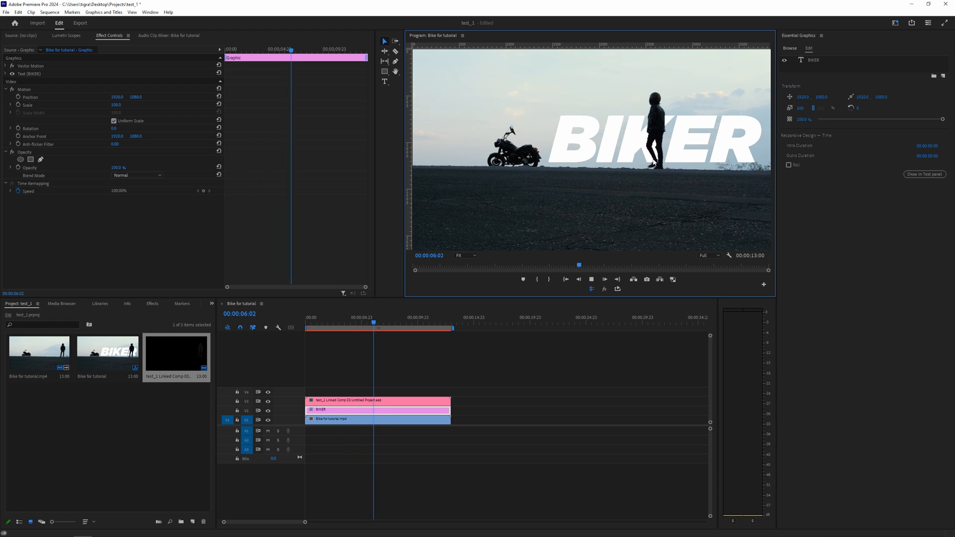